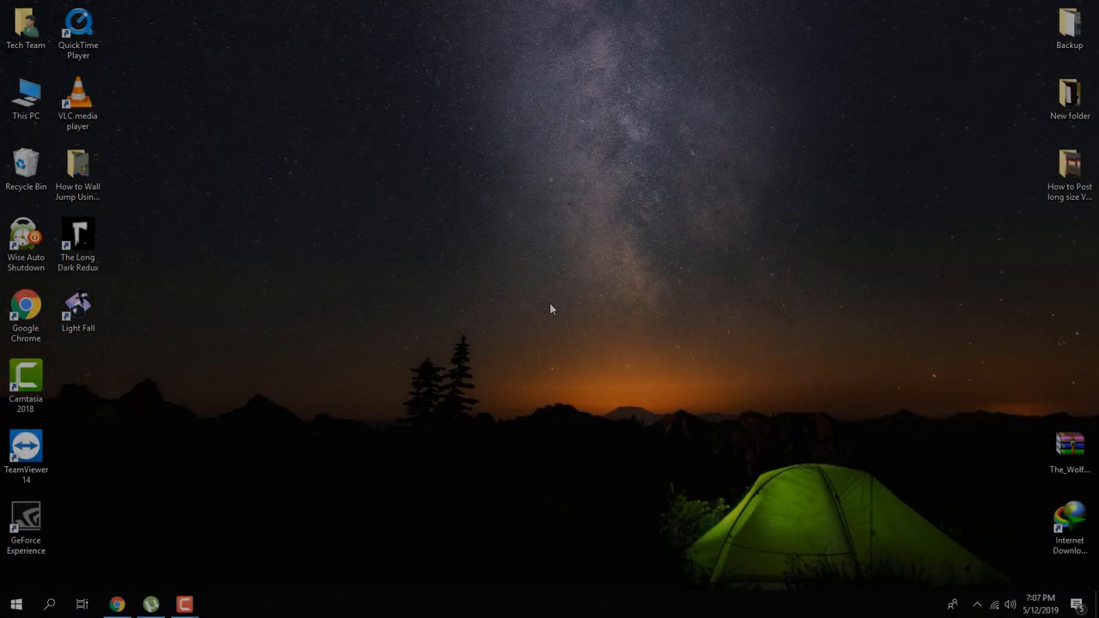
{"action": "mouse_move", "coordinate": [238, 474]}
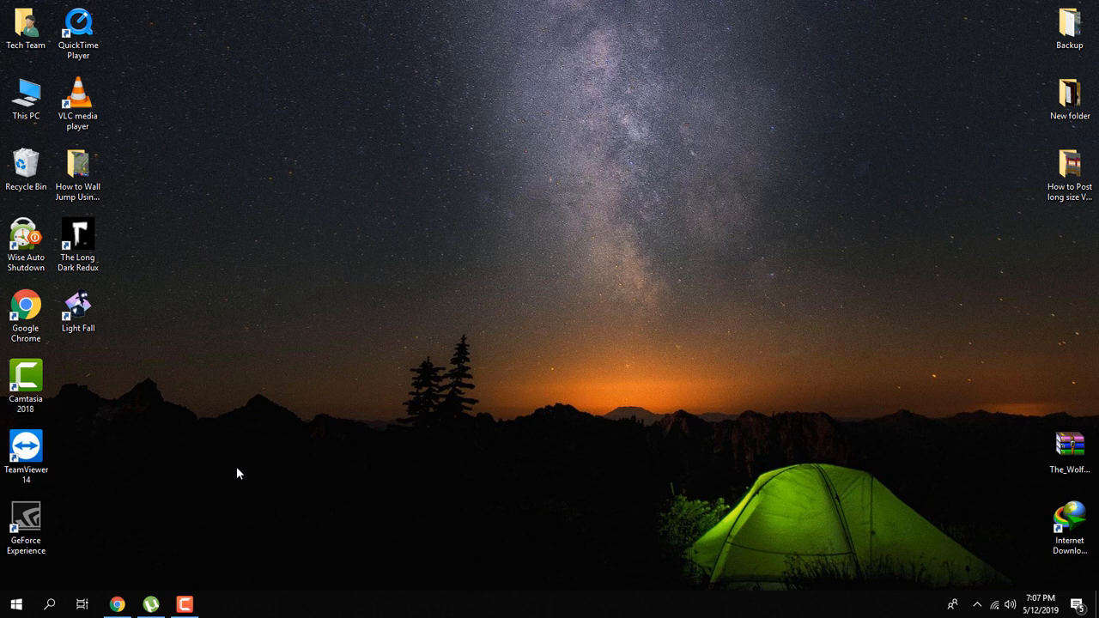
Reach the System Display settings page from the Start menu's Settings.
{"action": "left_click", "coordinate": [16, 604]}
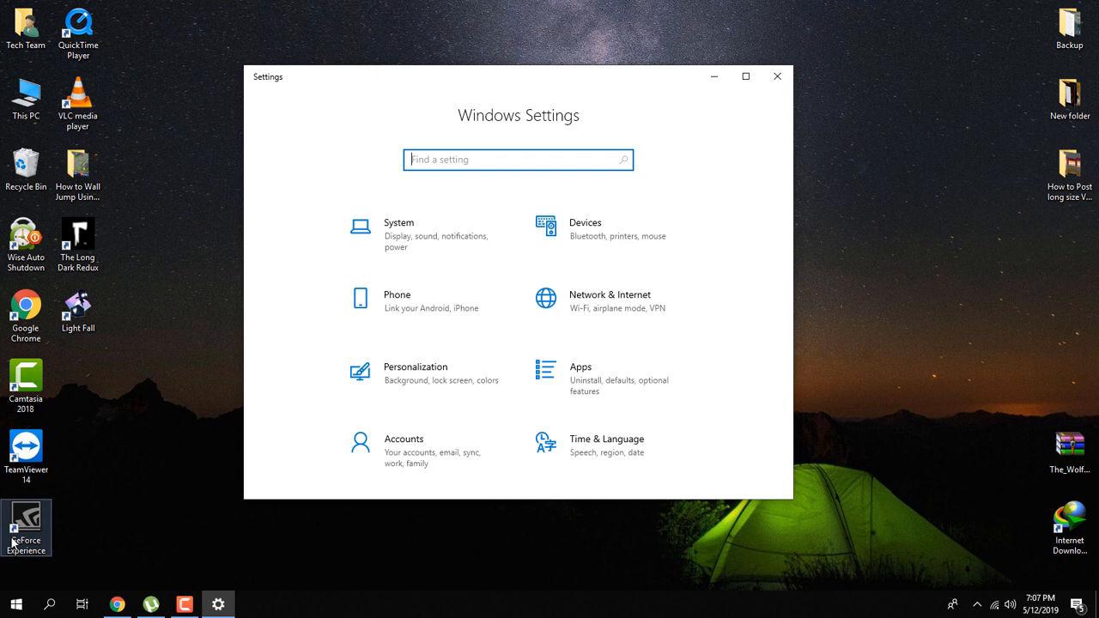
{"action": "scroll", "scroll_direction": "down", "scroll_amount": 3}
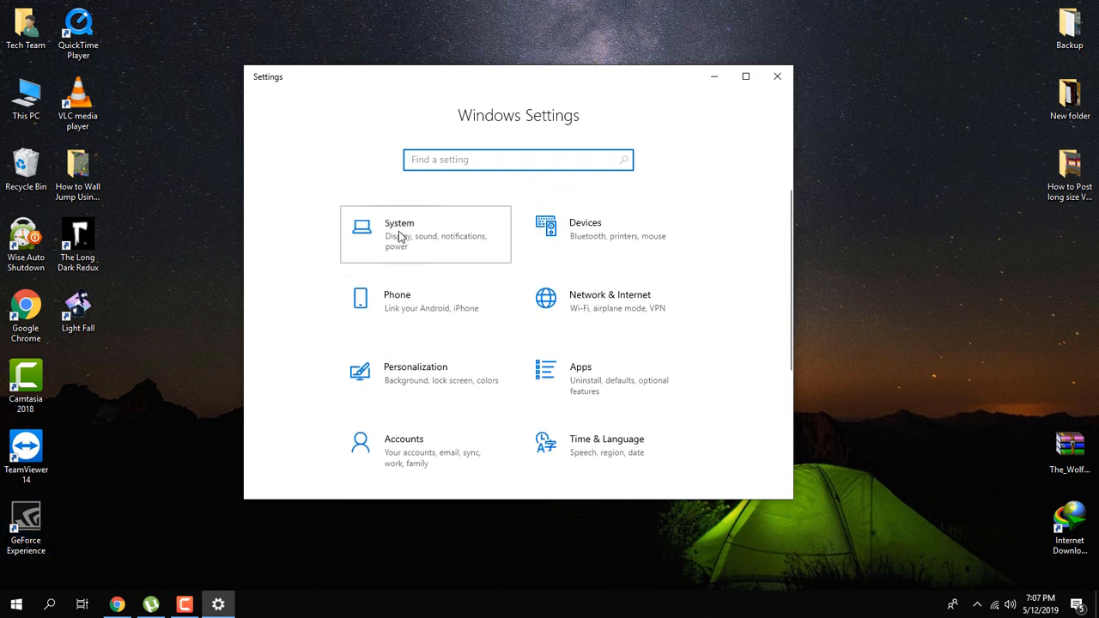
{"action": "left_click", "coordinate": [398, 234]}
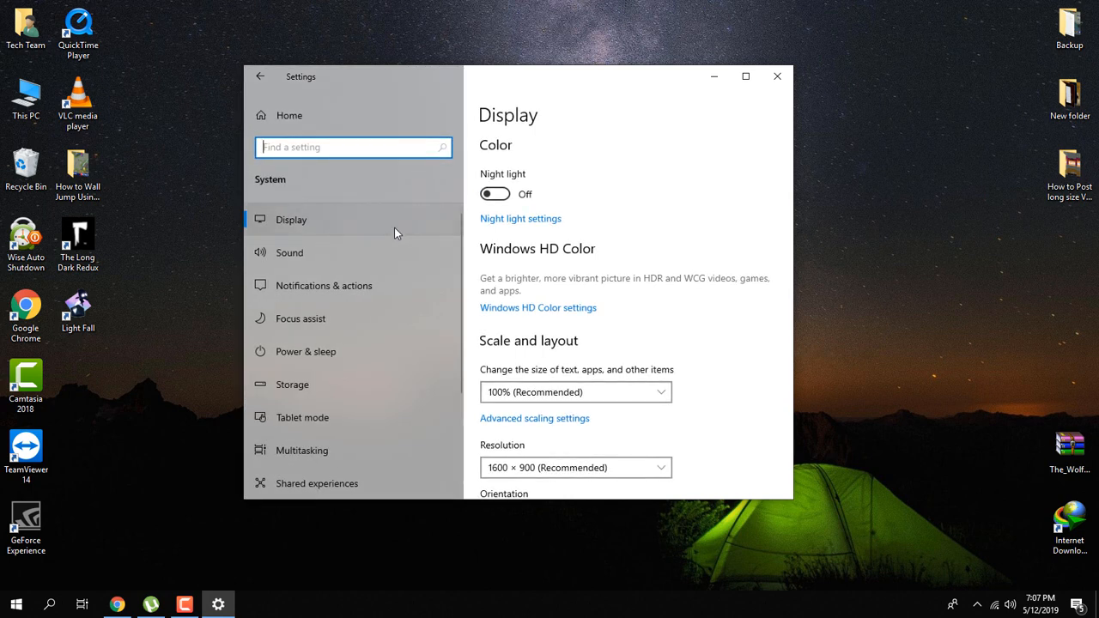
{"action": "mouse_move", "coordinate": [333, 218]}
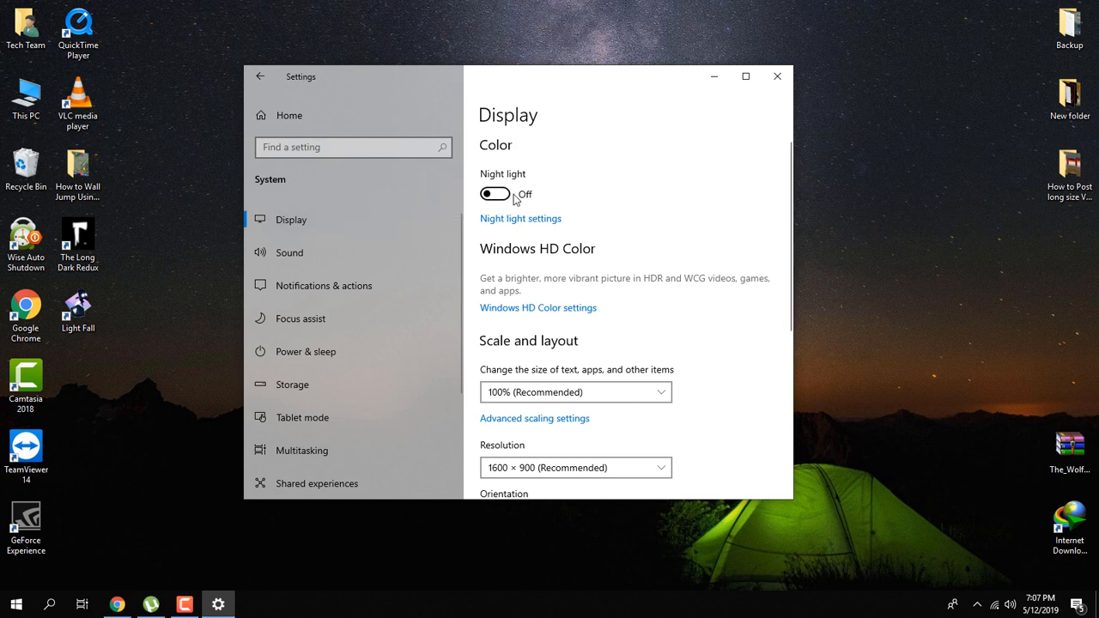
Switch Night light on, active until 6:03 AM.
{"action": "left_click", "coordinate": [495, 194]}
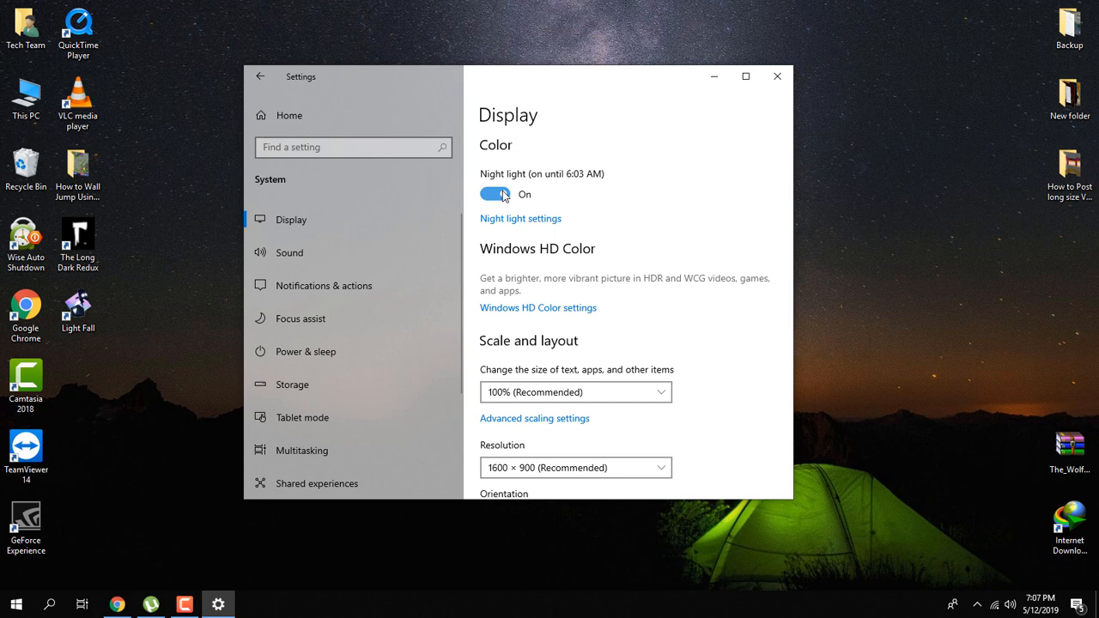
{"action": "mouse_move", "coordinate": [794, 122]}
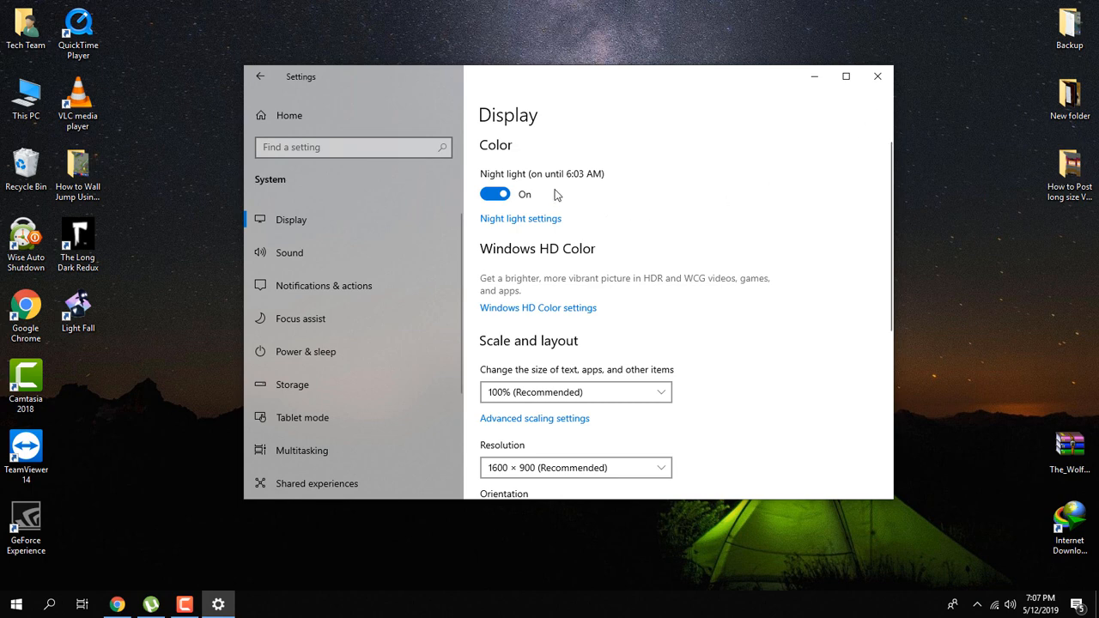
{"action": "mouse_move", "coordinate": [532, 219]}
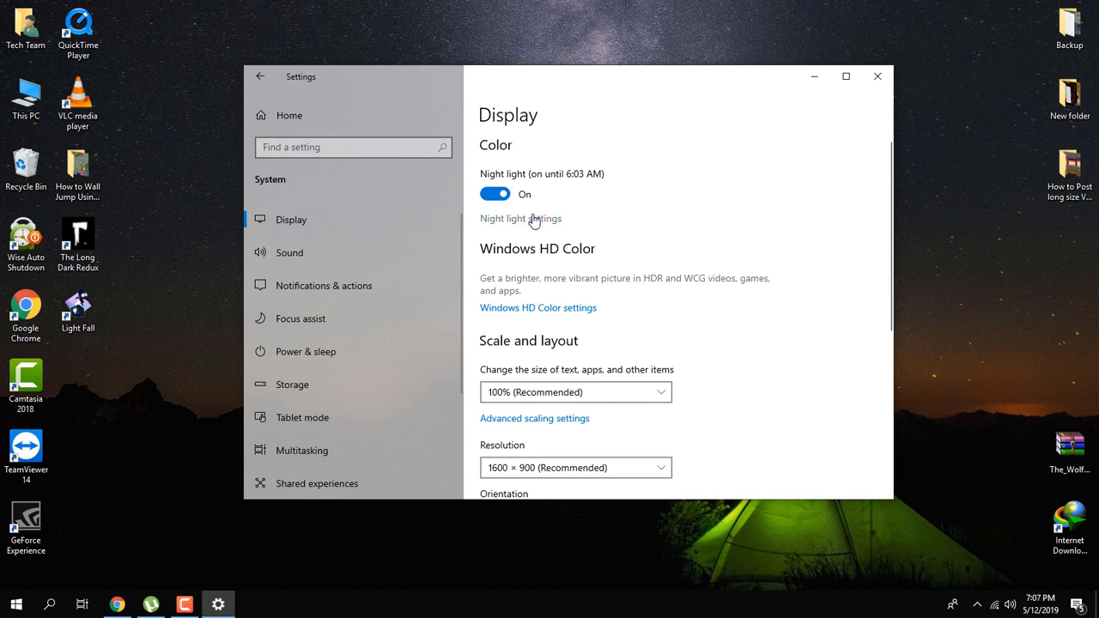
Review the Night light schedule of sunset to sunrise (6:32 PM – 6:03 AM) and return to Display.
{"action": "left_click", "coordinate": [520, 218]}
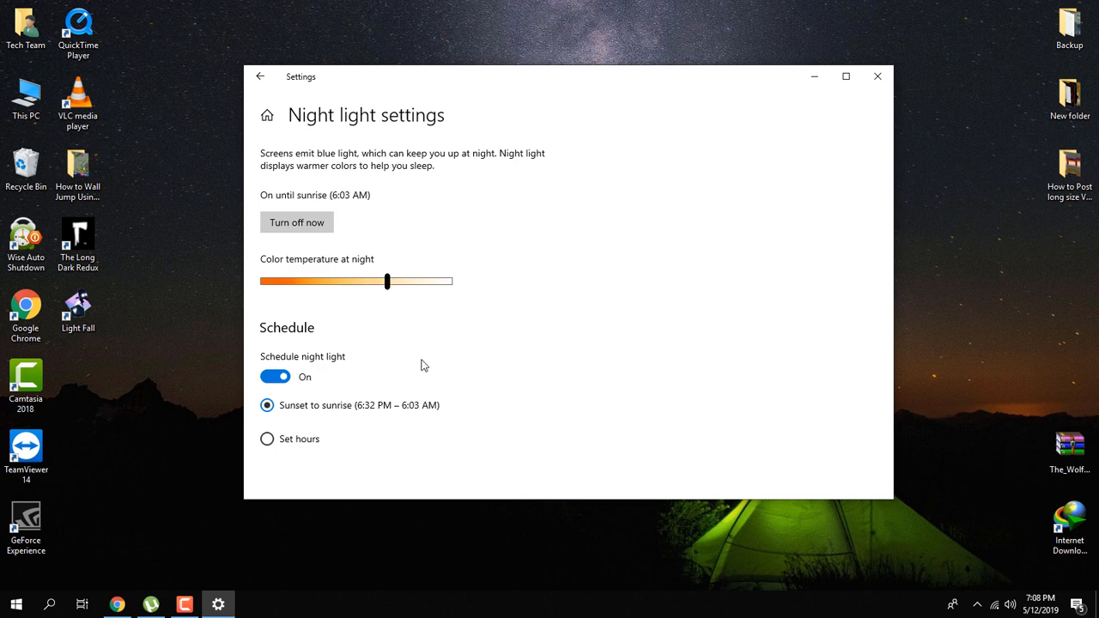
{"action": "mouse_move", "coordinate": [364, 422]}
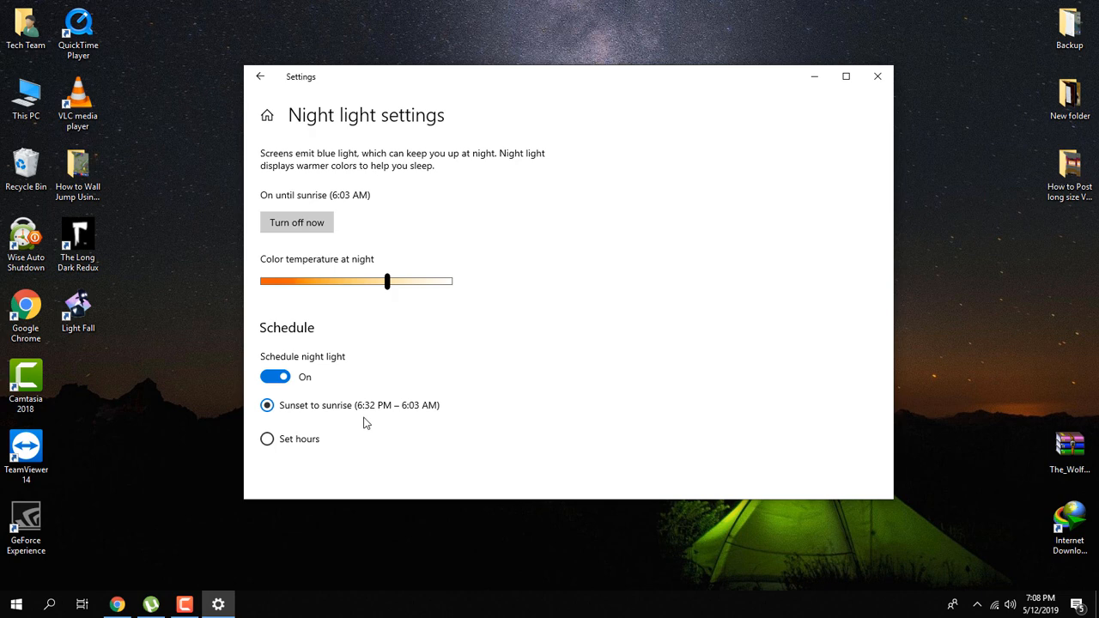
{"action": "mouse_move", "coordinate": [382, 422]}
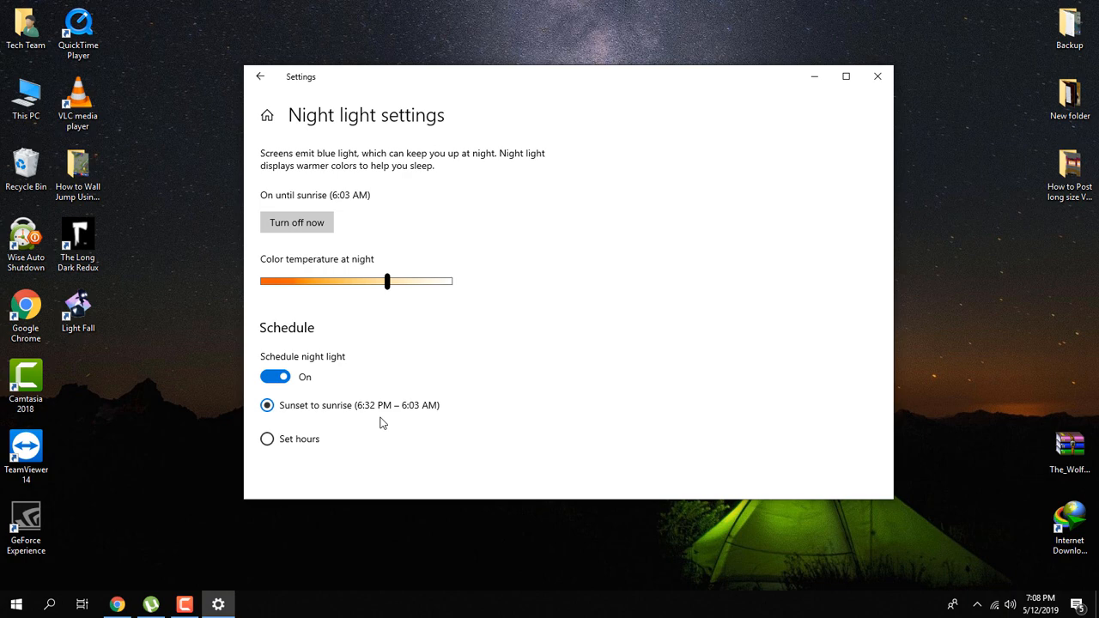
{"action": "left_click", "coordinate": [261, 76]}
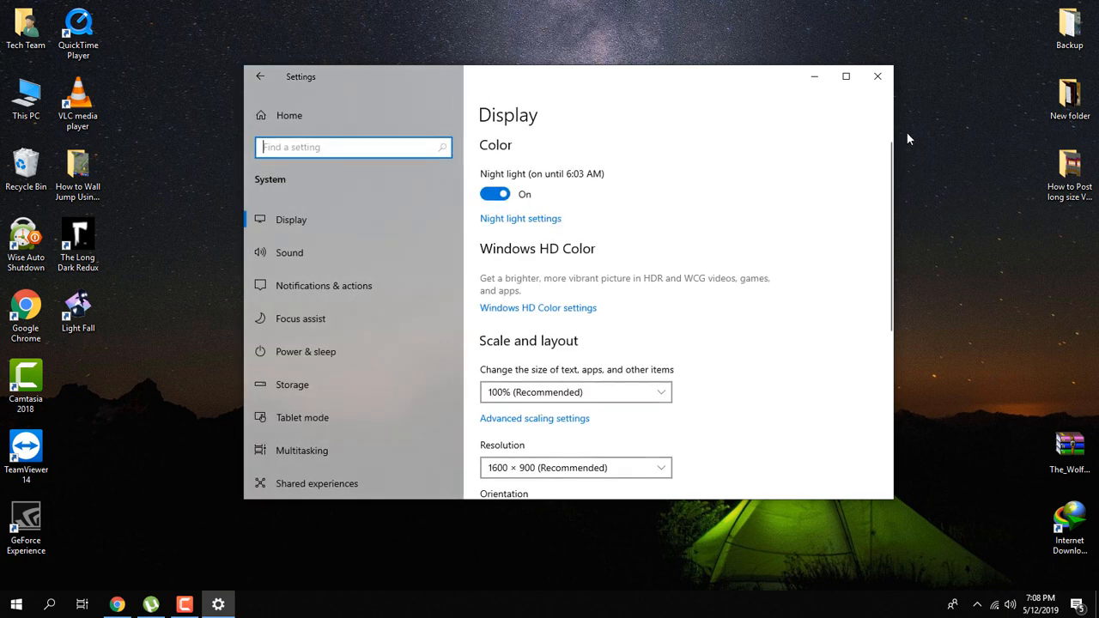
Close the Settings window, leaving the desktop showing.
{"action": "left_click", "coordinate": [878, 75]}
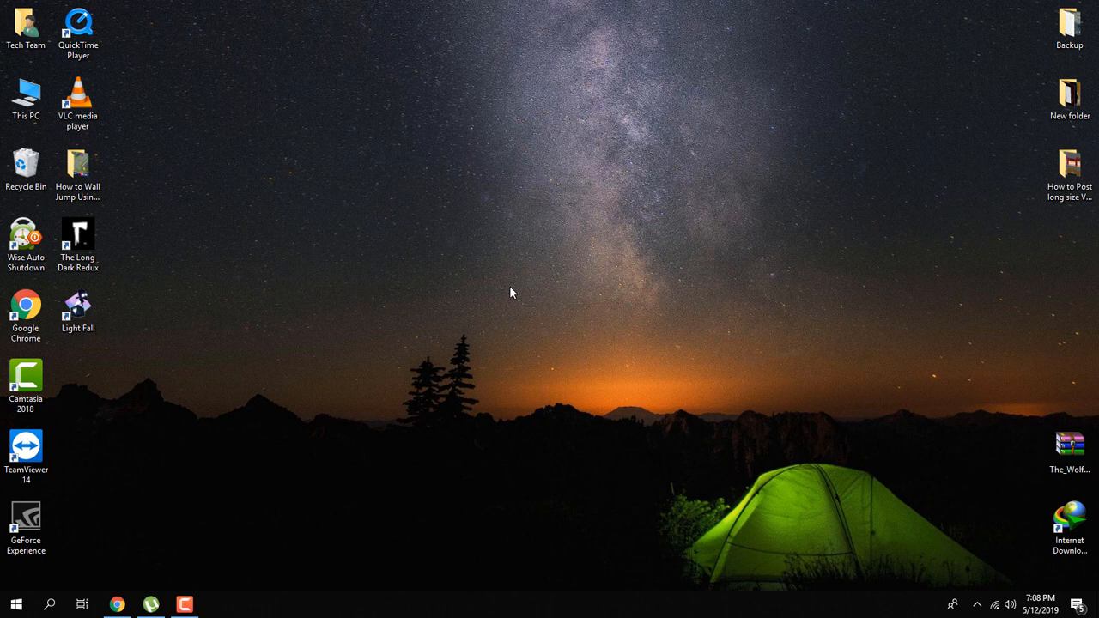
{"action": "mouse_move", "coordinate": [515, 302]}
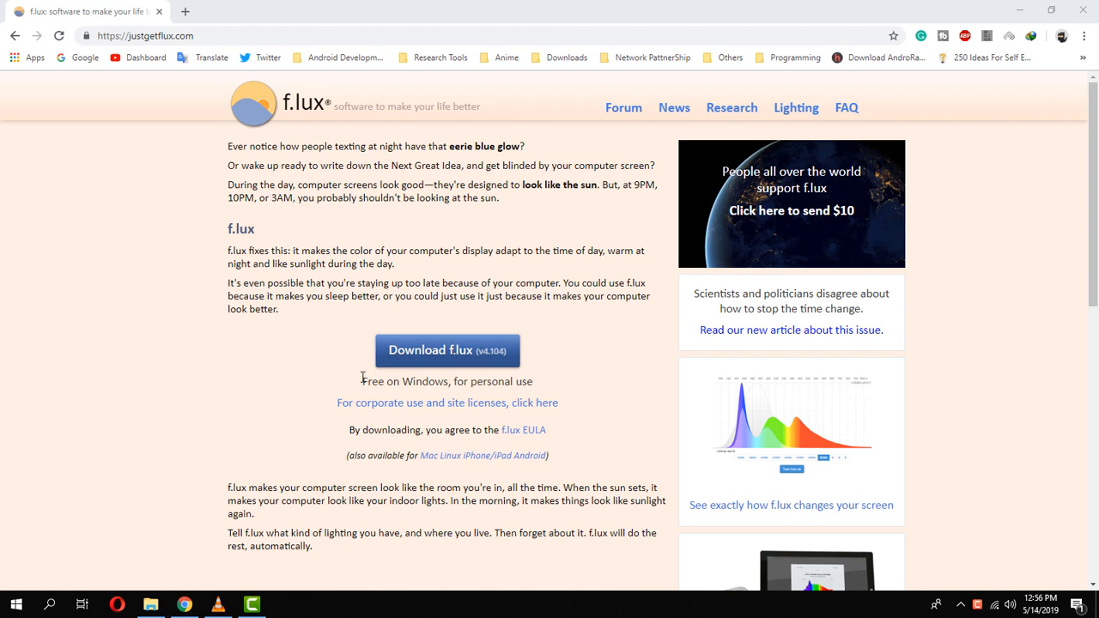
Download flux-setup.exe from the f.lux website, install it and postpone the restart.
{"action": "left_click", "coordinate": [447, 350]}
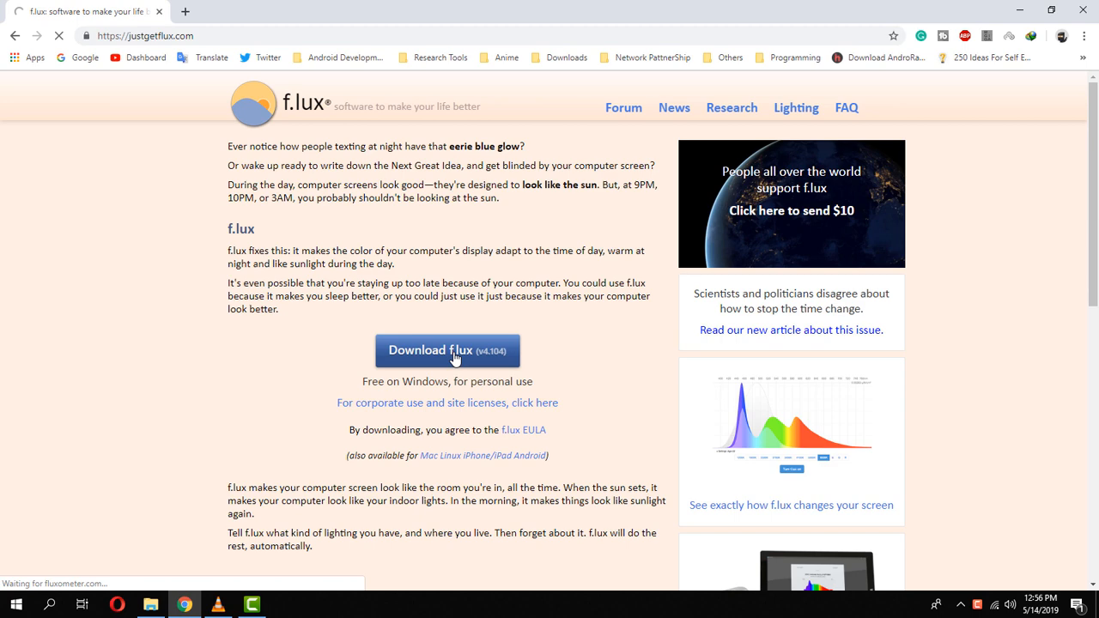
{"action": "left_click", "coordinate": [446, 350]}
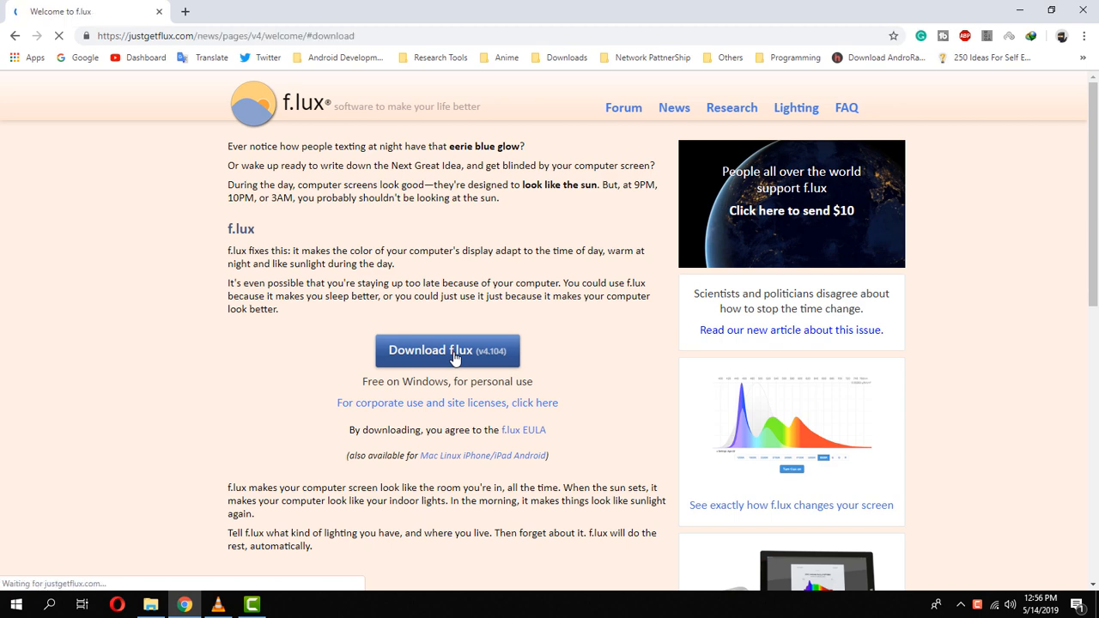
{"action": "left_click", "coordinate": [446, 350]}
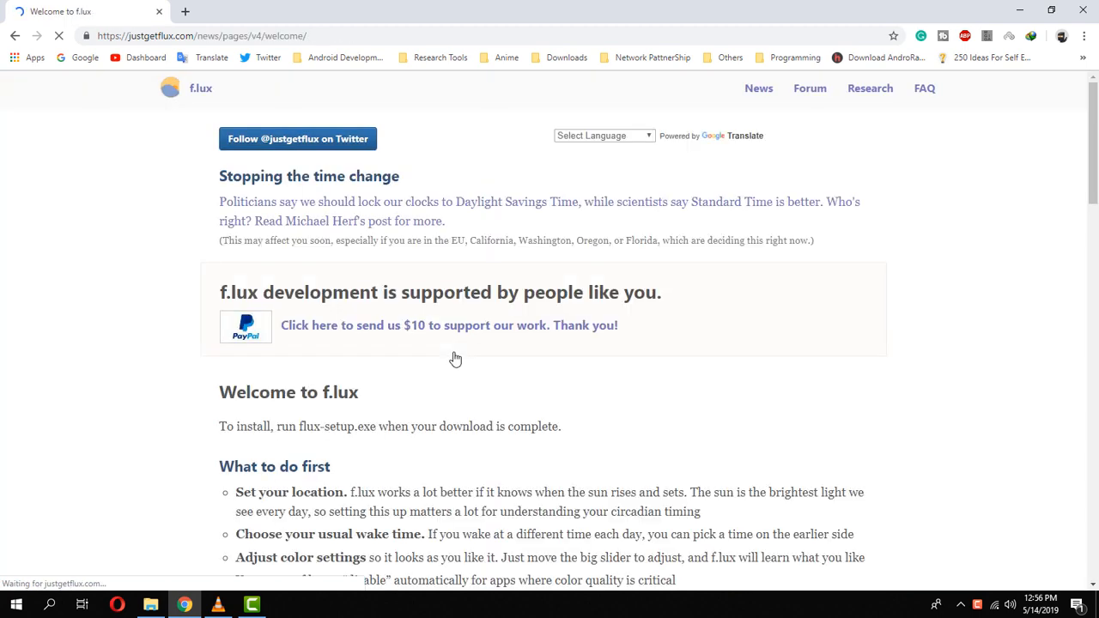
{"action": "left_click", "coordinate": [450, 325]}
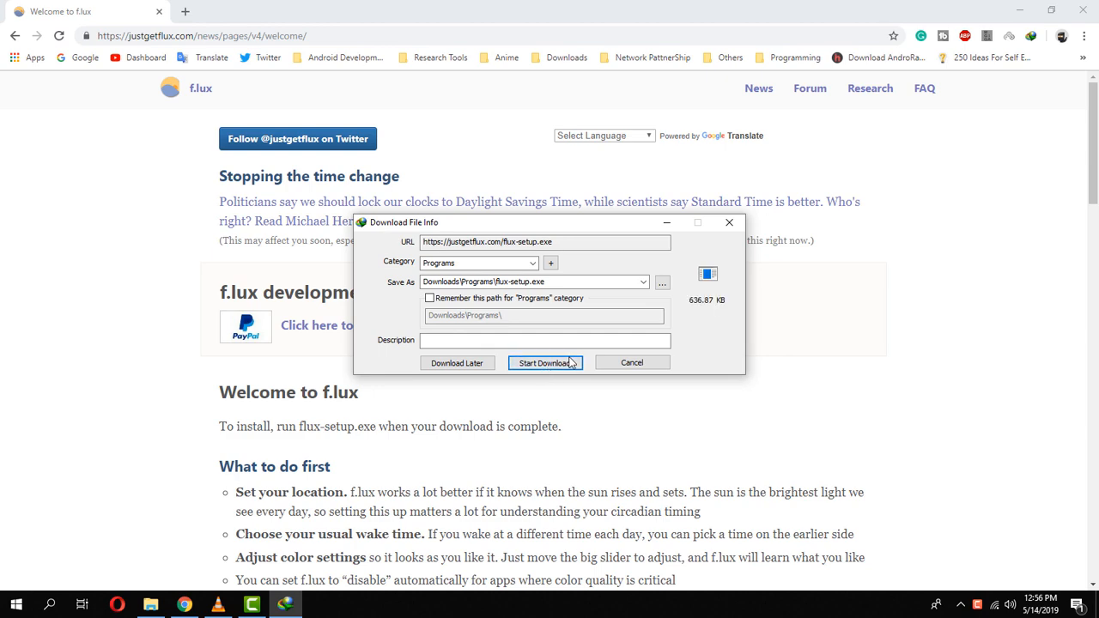
{"action": "left_click", "coordinate": [546, 362]}
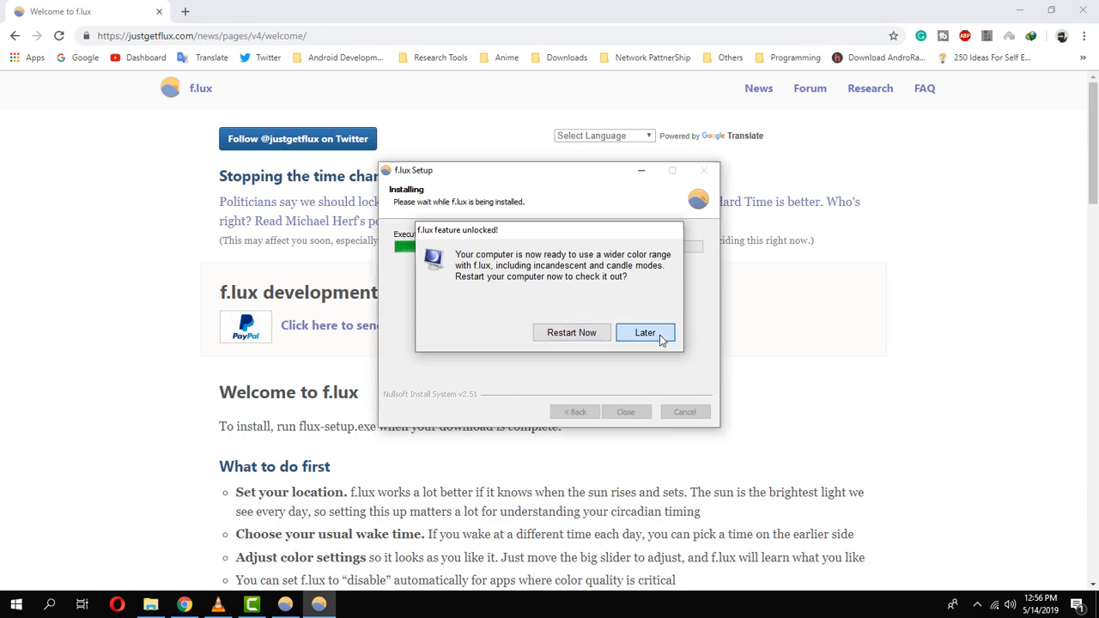
{"action": "left_click", "coordinate": [645, 333]}
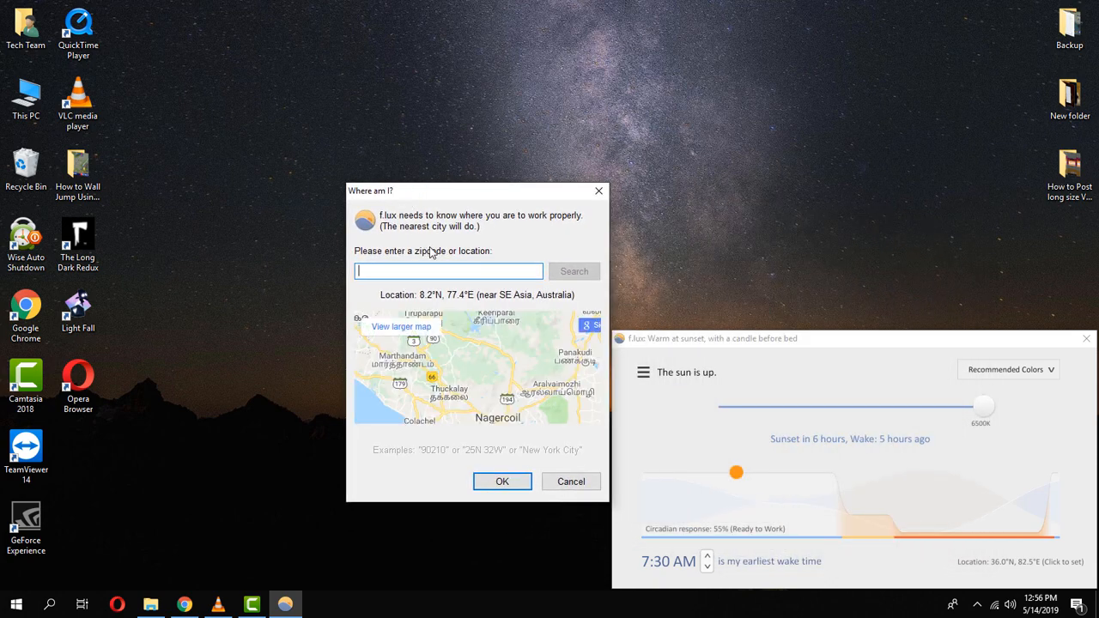
Set the f.lux location to Kanyakumari (8.1°N, 77.5°E).
{"action": "type", "text": "Kanyakumari"}
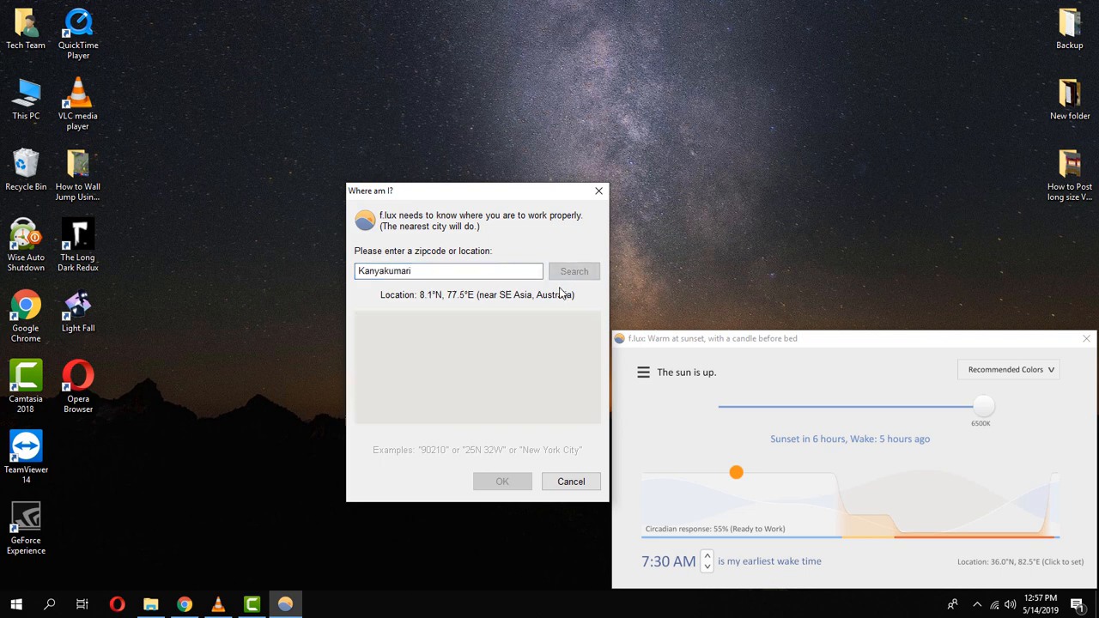
{"action": "left_click", "coordinate": [642, 371]}
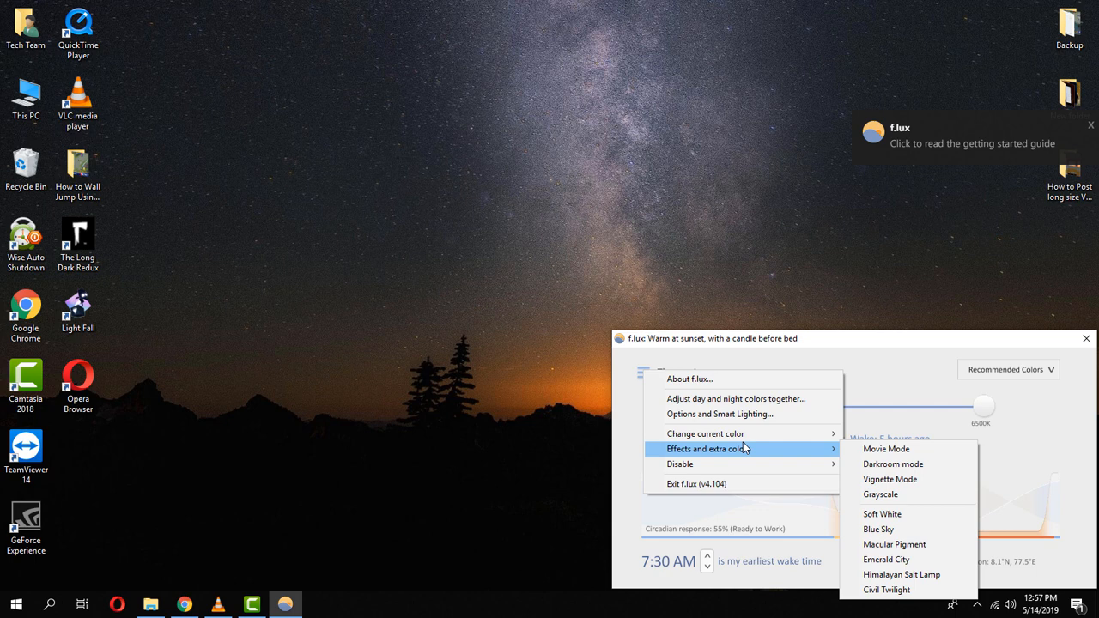
Show the Recommended Colors preset list with Reduce Eyestrain, Working Late and others.
{"action": "left_click", "coordinate": [1009, 369]}
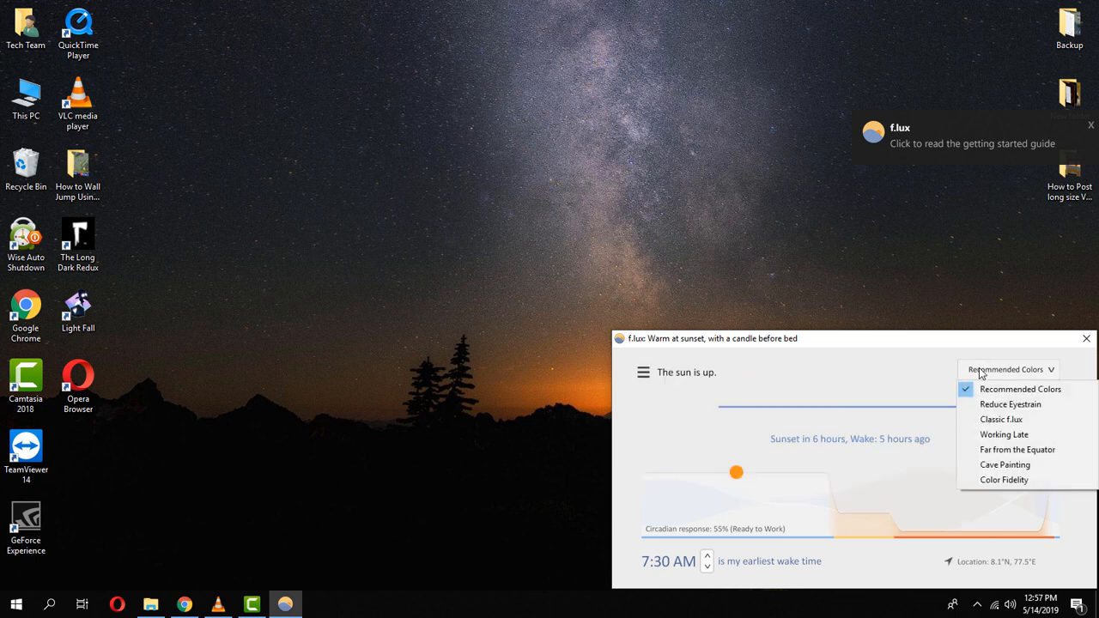